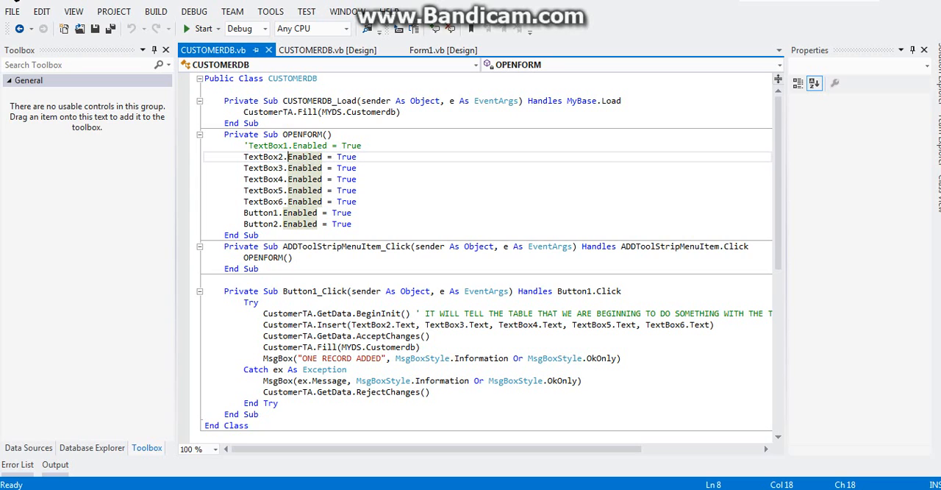
mouse_move(271, 223)
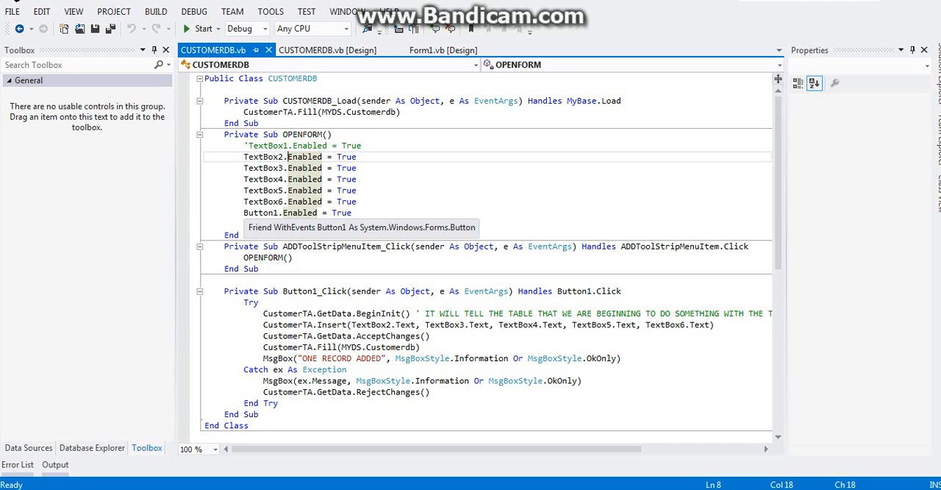
Add 'Button2.Enabled = True' to the save routine and review its refill, exception and RejectChanges lines
type("Button2.Enabled = True")
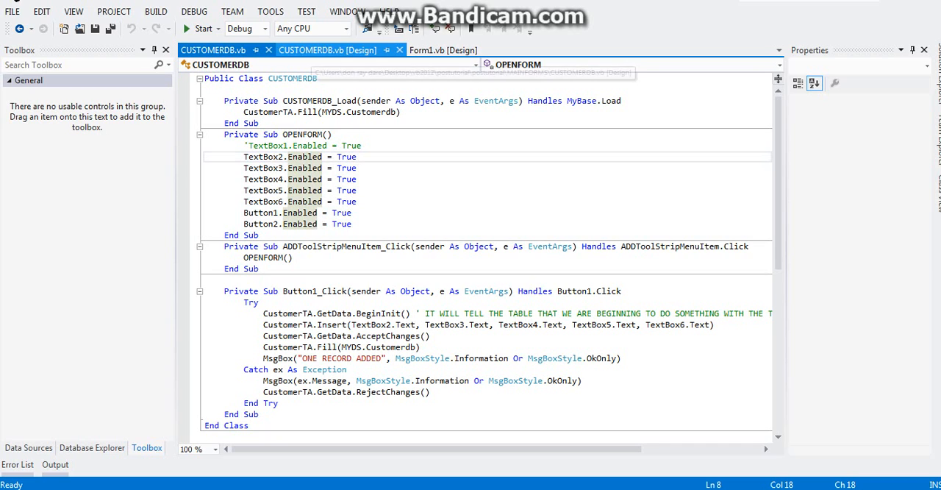
left_click(326, 50)
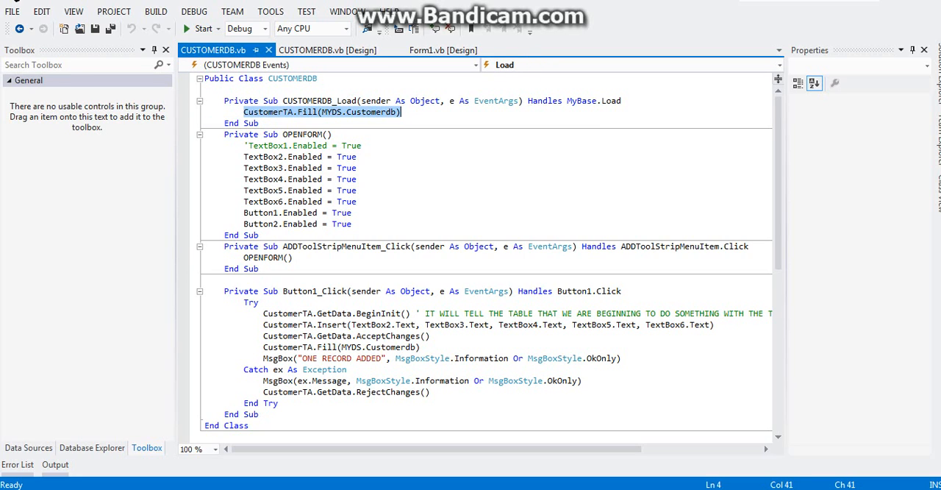
mouse_move(307, 112)
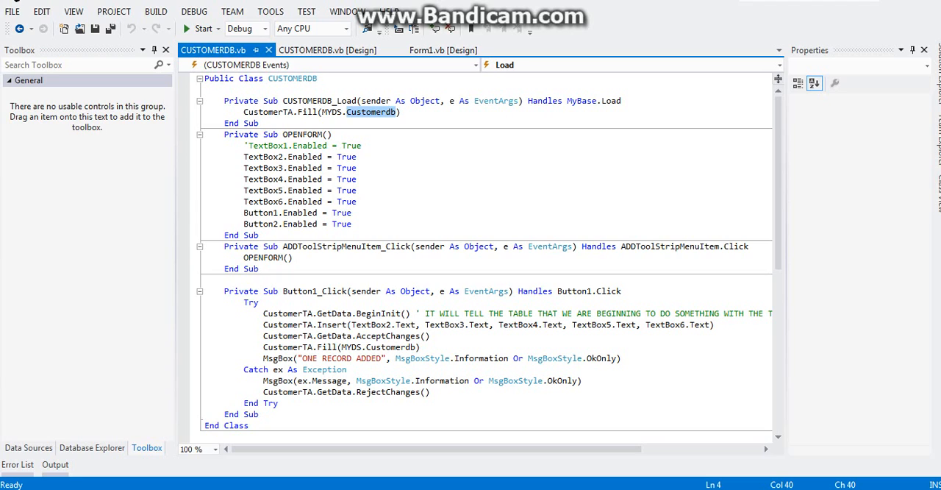
left_click(326, 50)
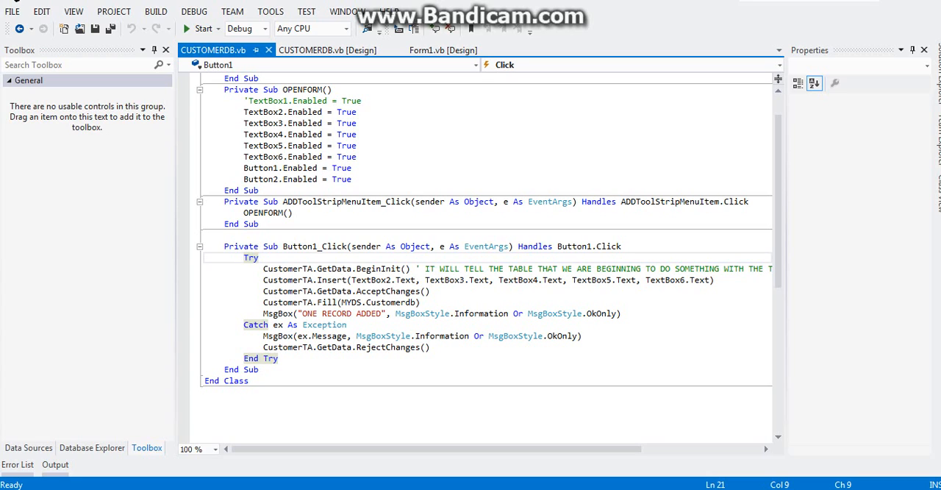
mouse_move(334, 335)
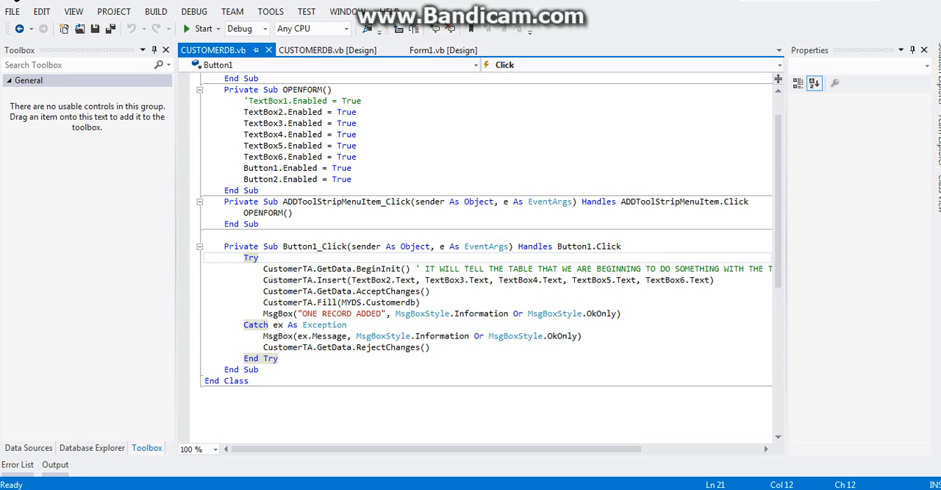
mouse_move(266, 323)
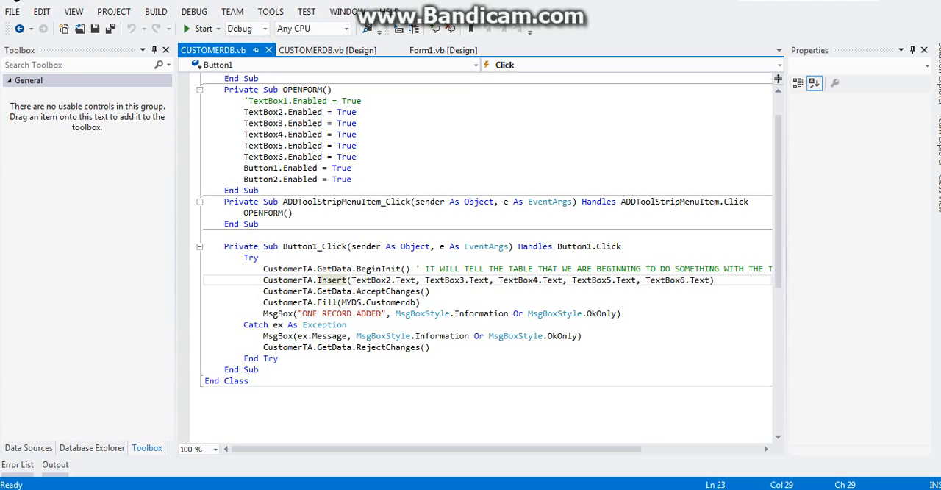
double_click(370, 279)
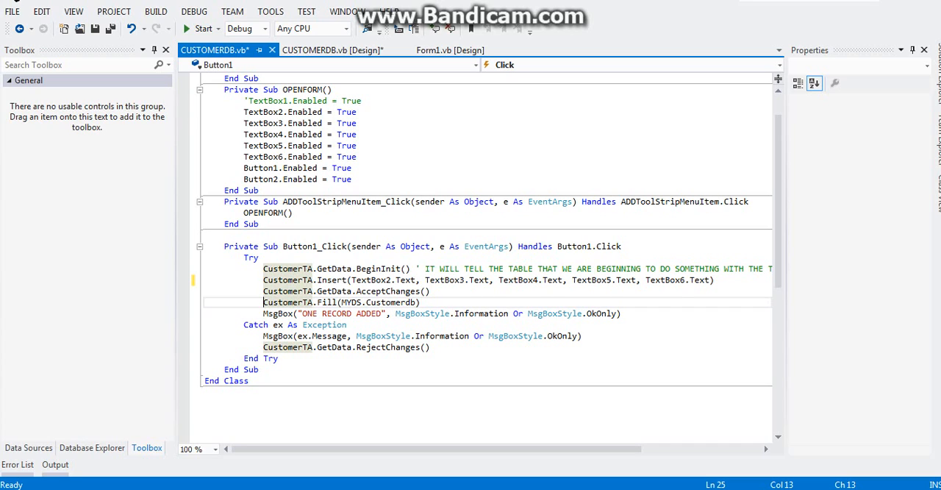
left_click(345, 313)
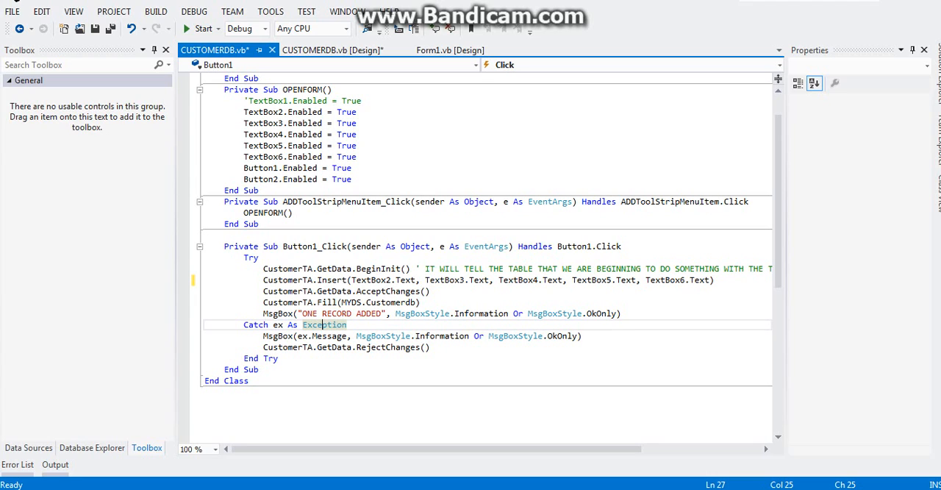
left_click(311, 335)
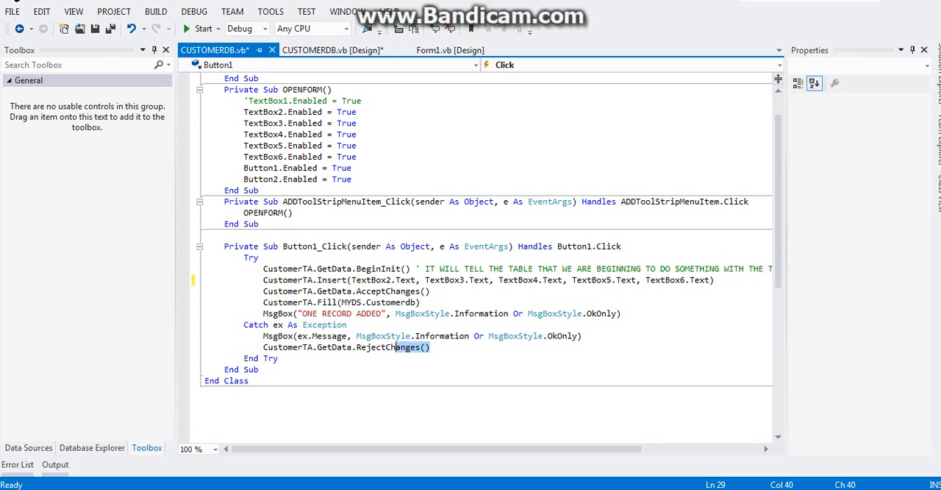
triple_click(346, 347)
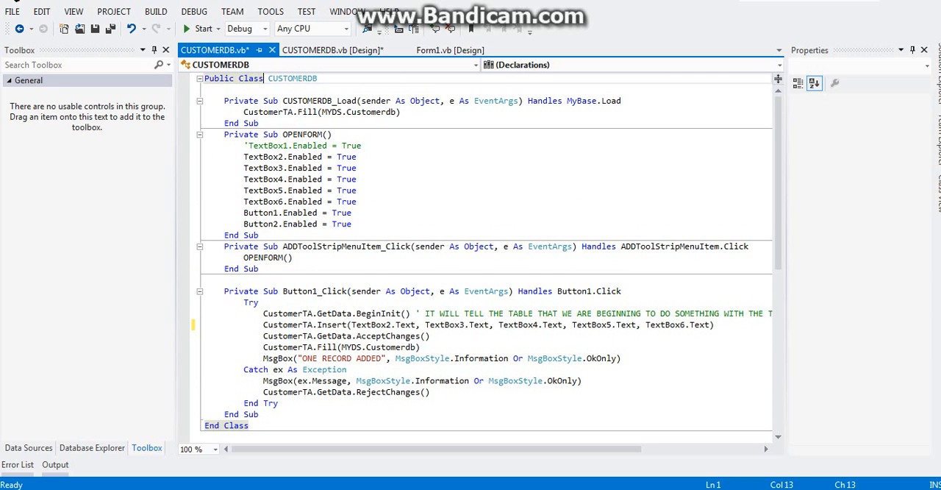
Build and run the postutorial project in debug, then stop it and return to the CUSTOMERDB code
left_click(203, 28)
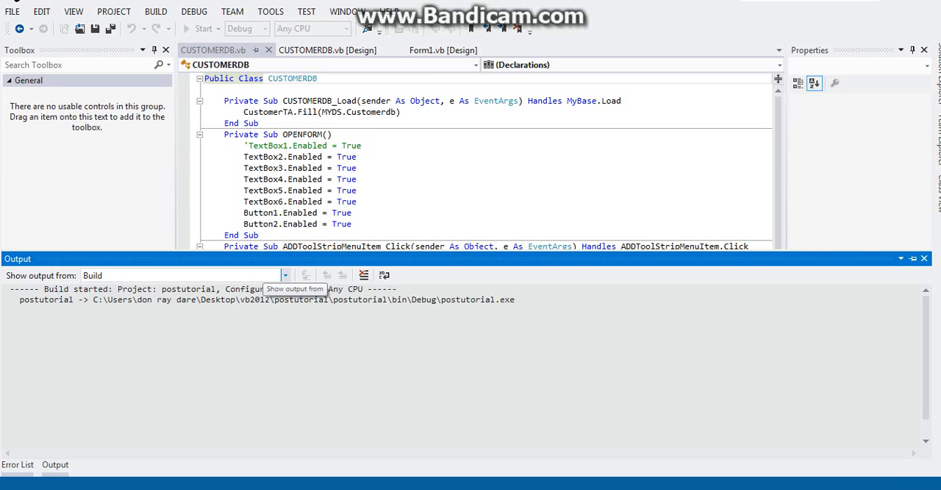
left_click(203, 28)
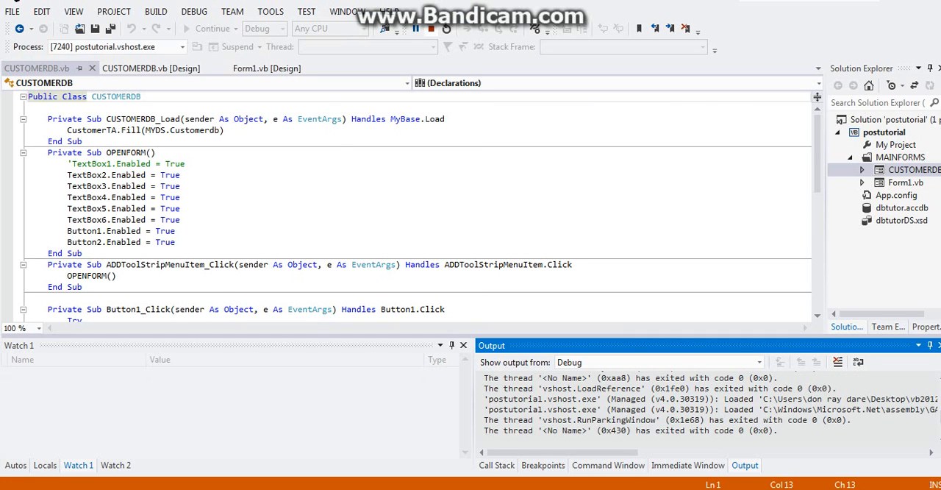
left_click(429, 28)
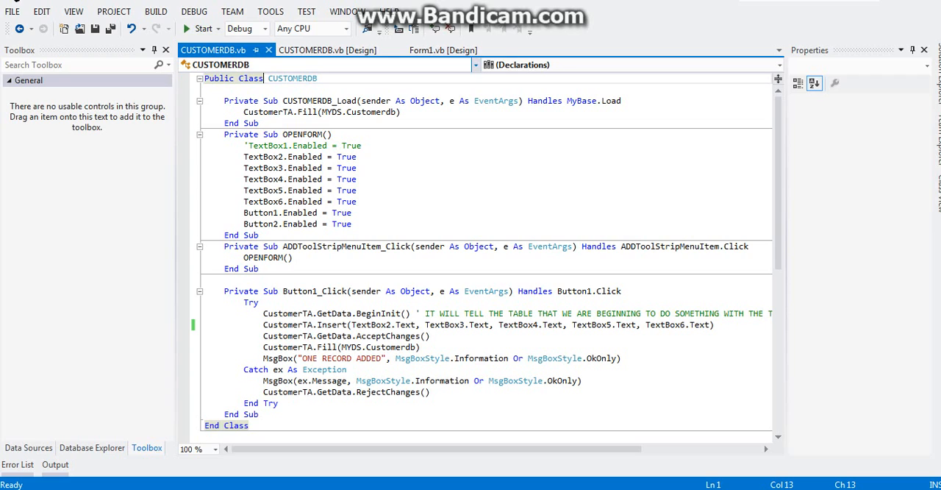
left_click(441, 50)
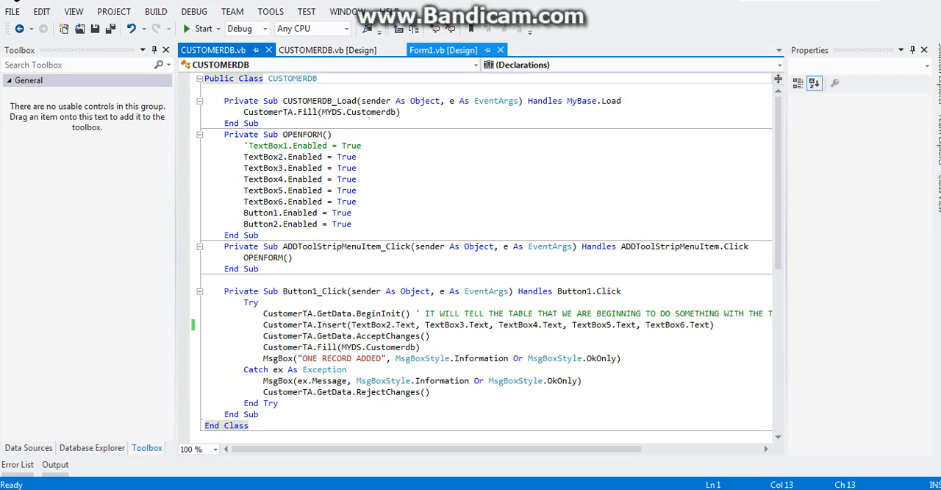
From Form1's design view, show the FILE menu and open the CUSTOMER DATABASE item's Click handler
left_click(443, 50)
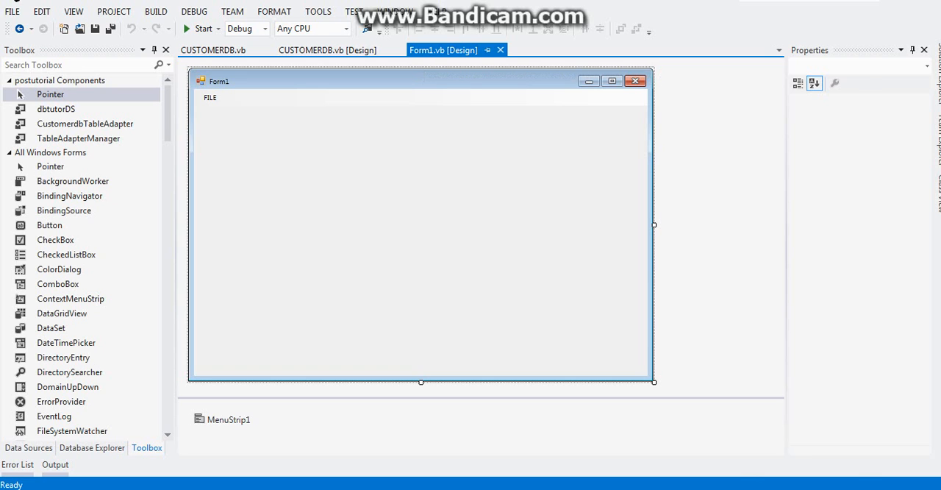
left_click(210, 97)
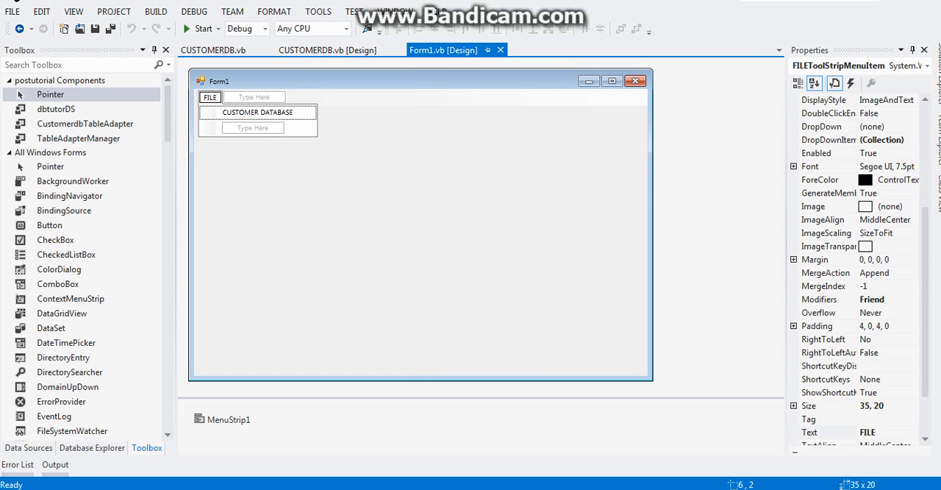
double_click(256, 112)
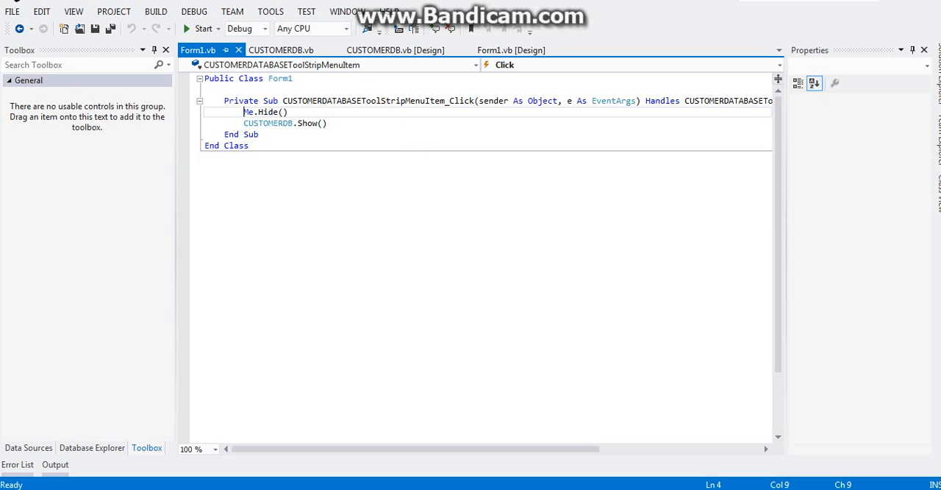
mouse_move(267, 124)
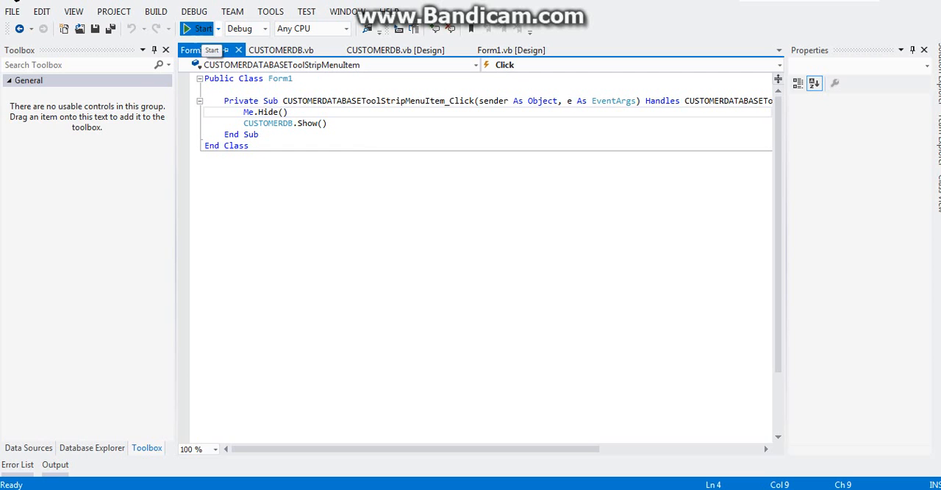
Run the project and open the customer database form from the running application
left_click(200, 28)
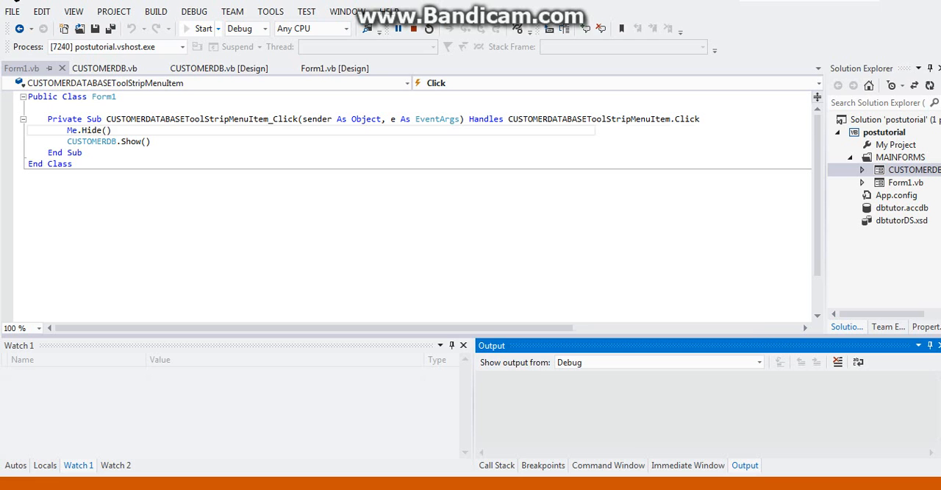
left_click(203, 28)
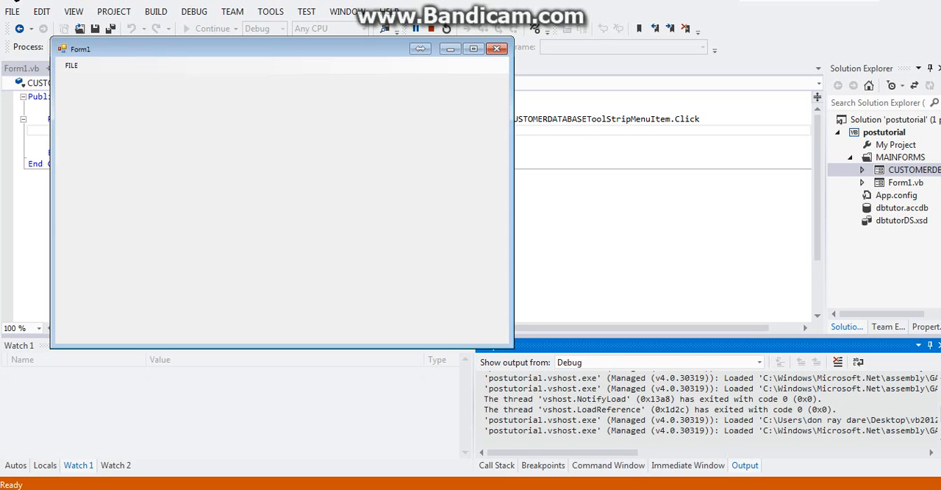
left_click(71, 66)
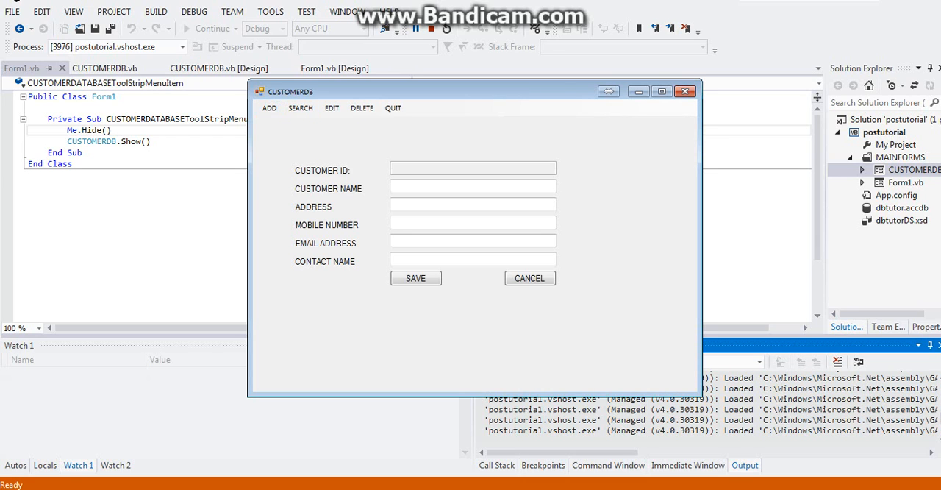
left_click(473, 188)
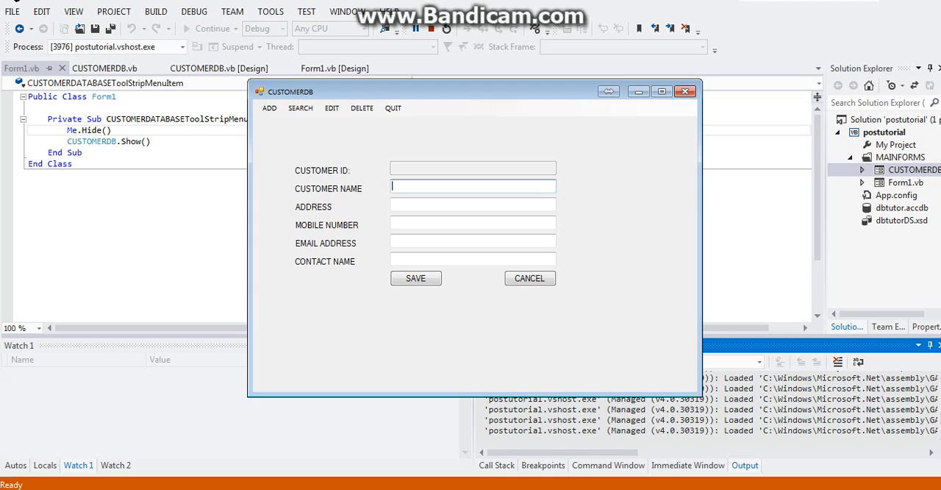
type("NANCY DREW")
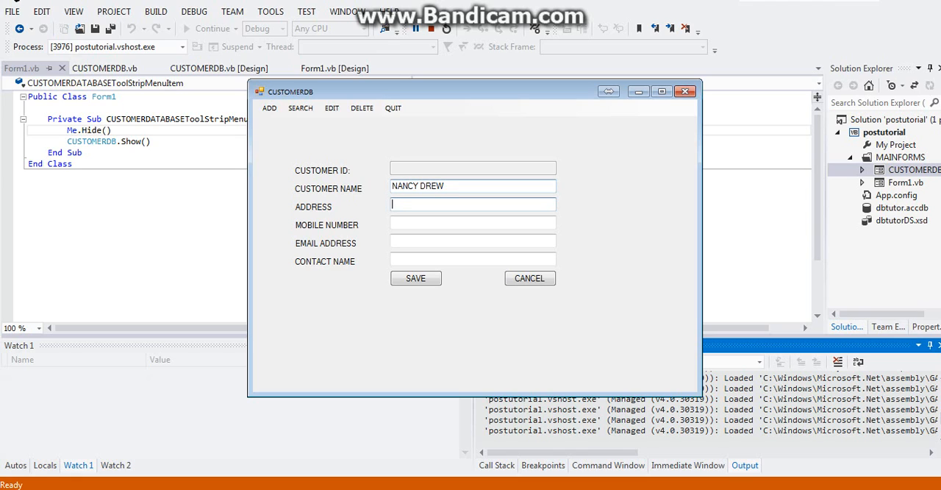
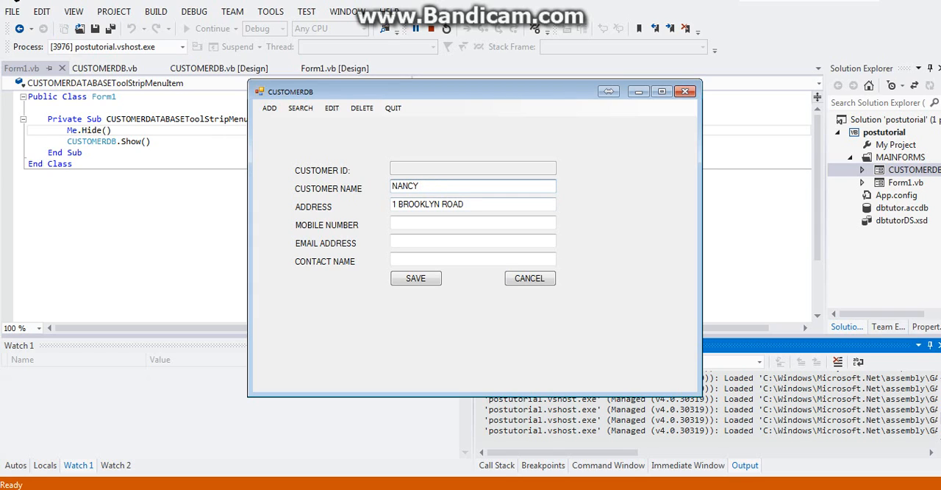
type("PA")
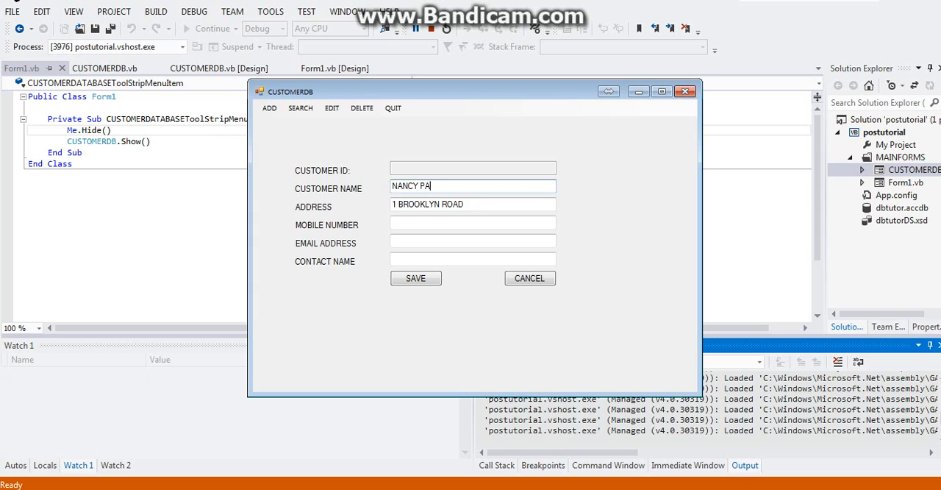
type("RTNER")
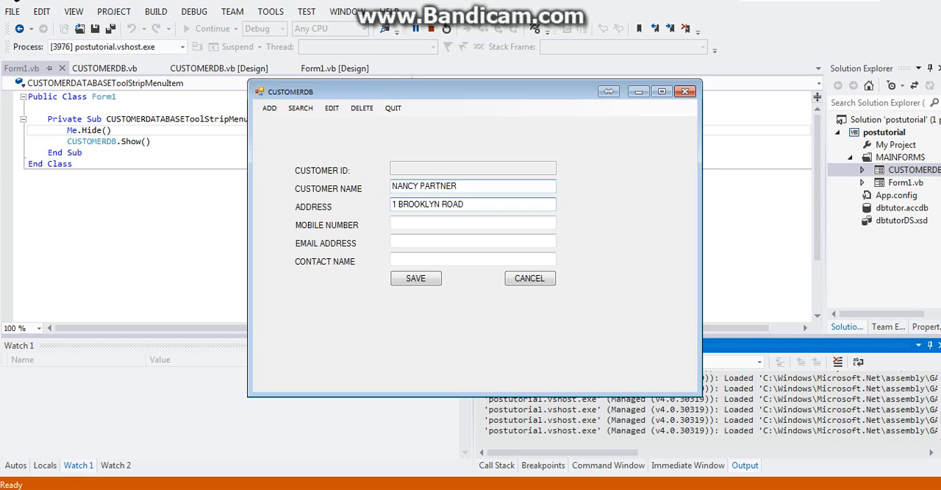
left_click(473, 203)
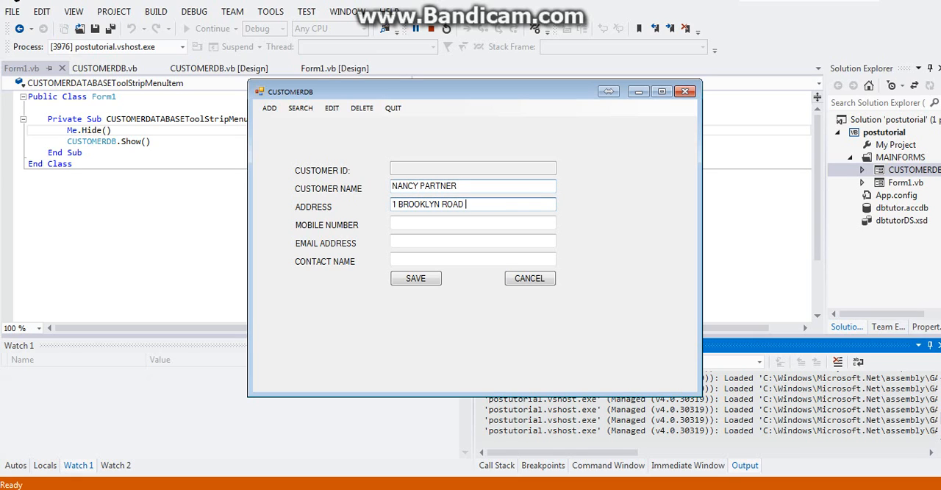
type("123879")
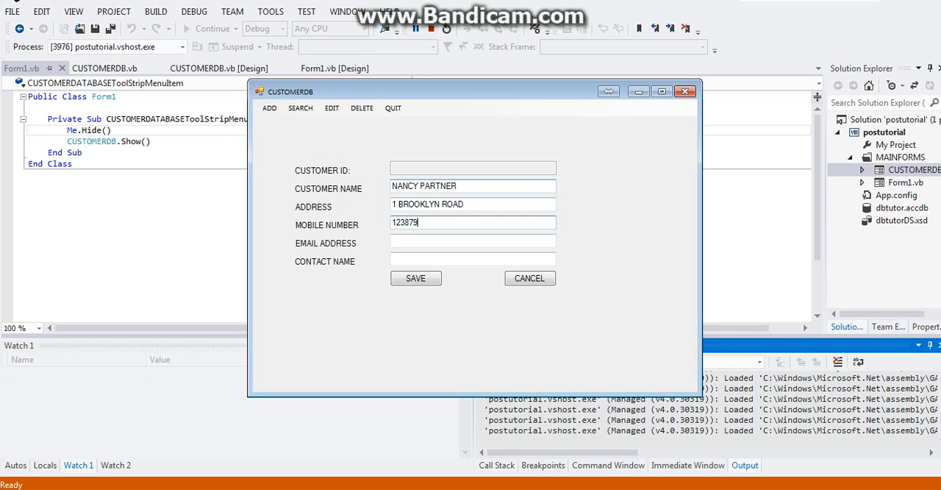
type("874234")
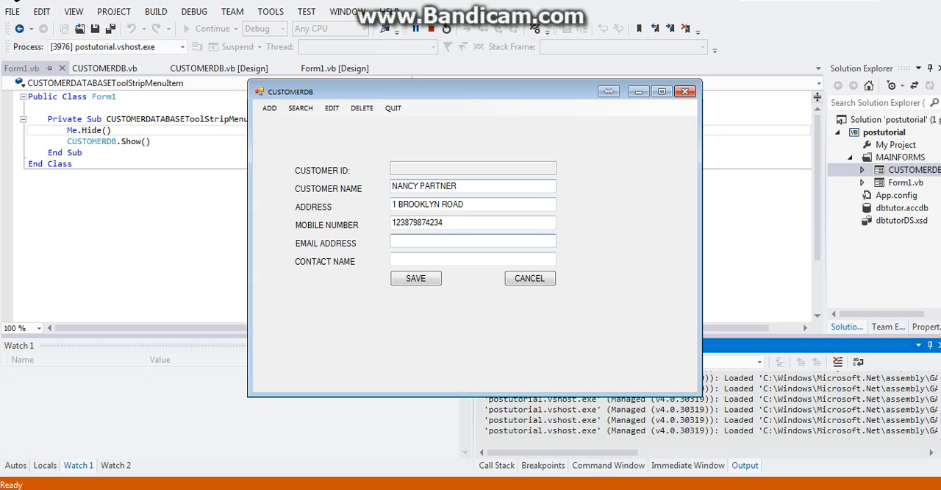
left_click(473, 241)
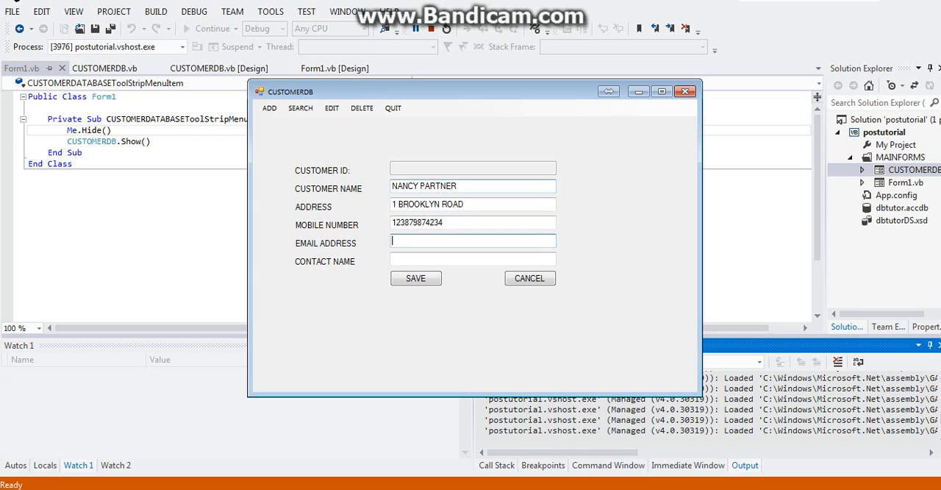
type("+++")
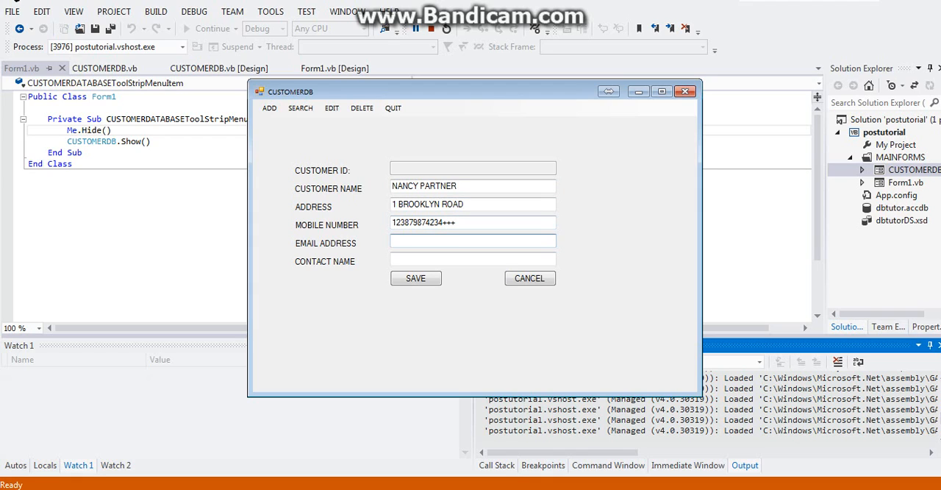
type("NACY")
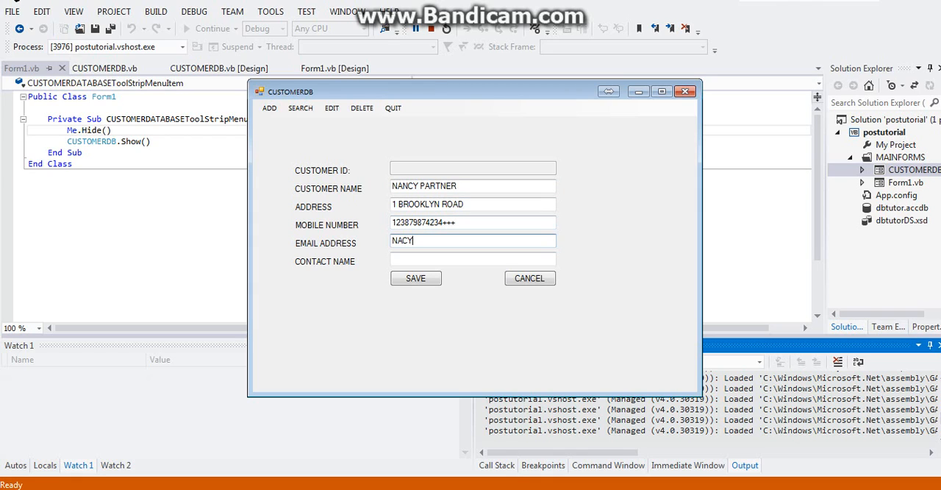
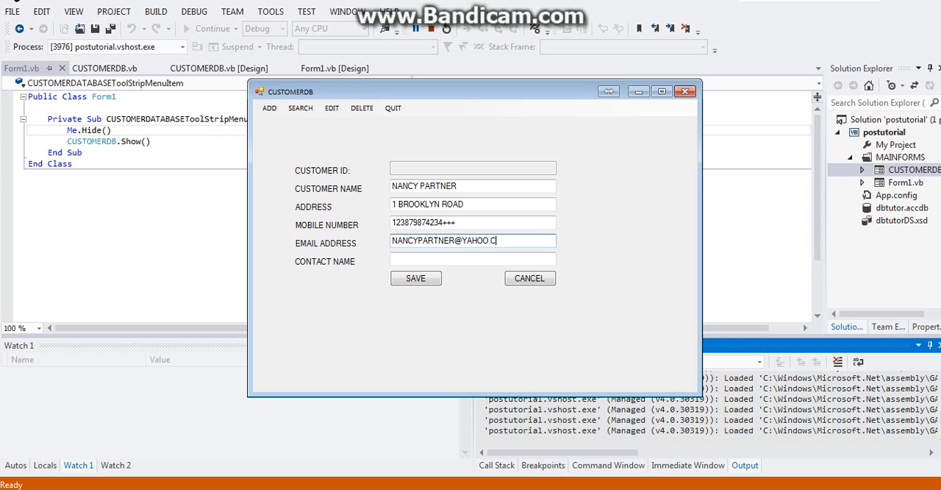
type("NANCY")
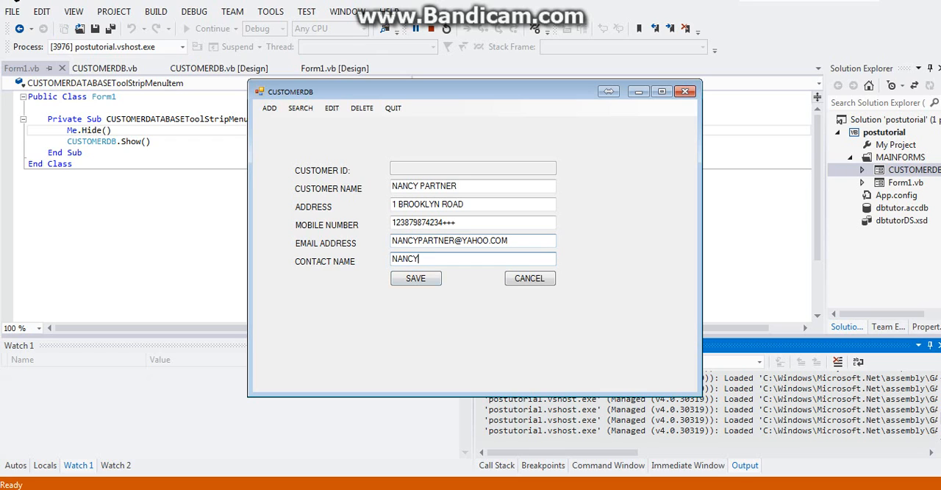
left_click(414, 278)
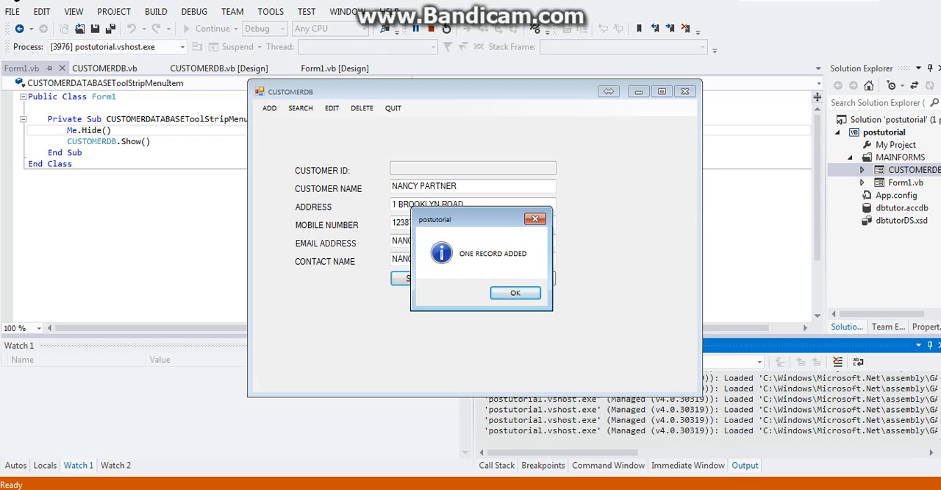
Dismiss the record-added message and open the vb2012 folder from the desktop
left_click(514, 292)
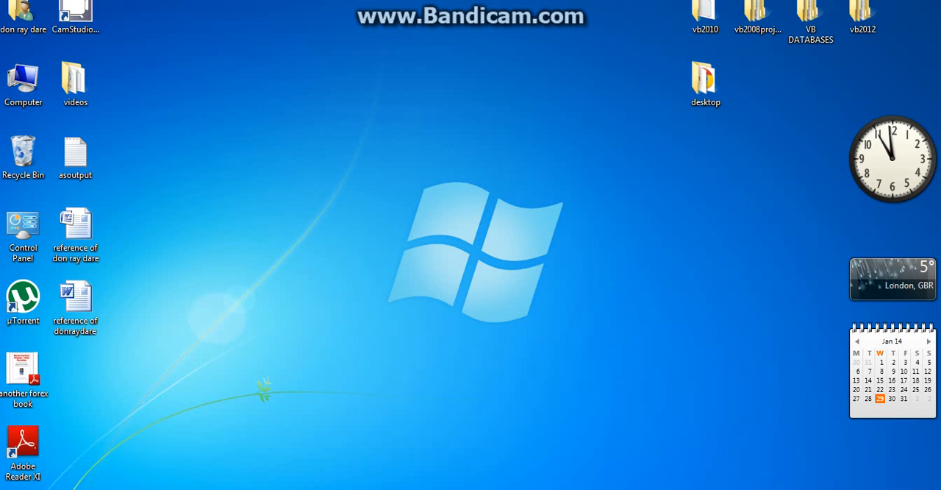
left_click(863, 17)
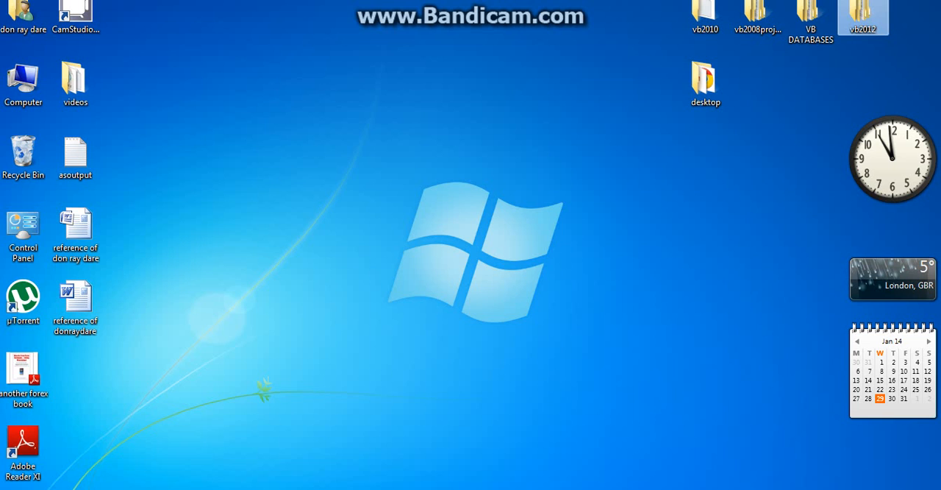
double_click(862, 18)
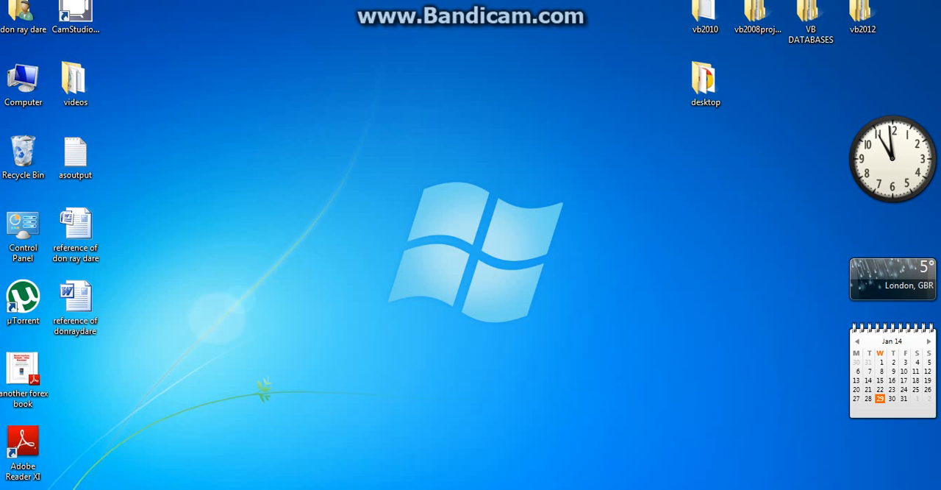
left_click(862, 16)
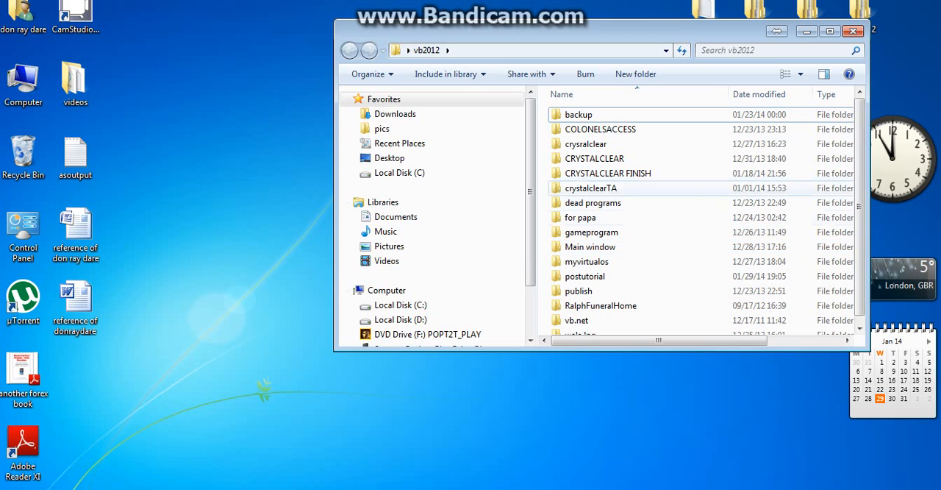
Navigate through postutorial, postutorial, bin and Debug folders toward the project's Access database
left_click(588, 276)
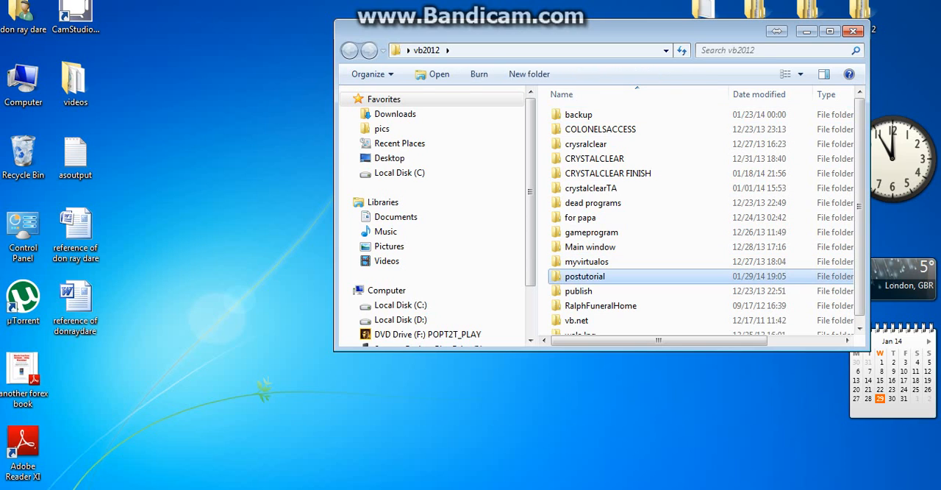
double_click(585, 276)
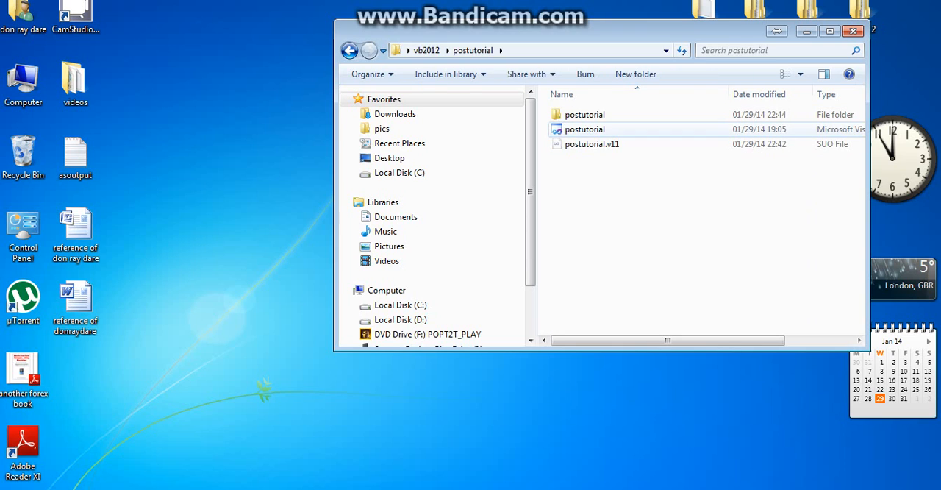
double_click(585, 115)
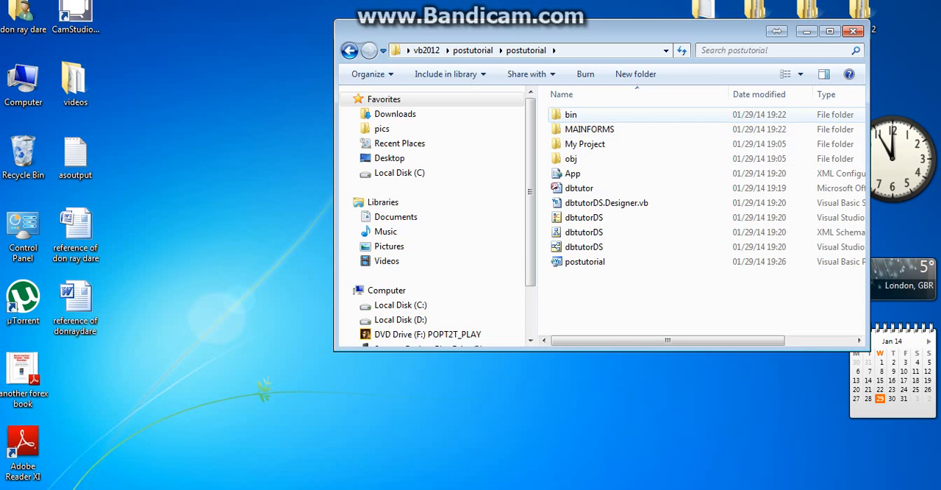
double_click(571, 115)
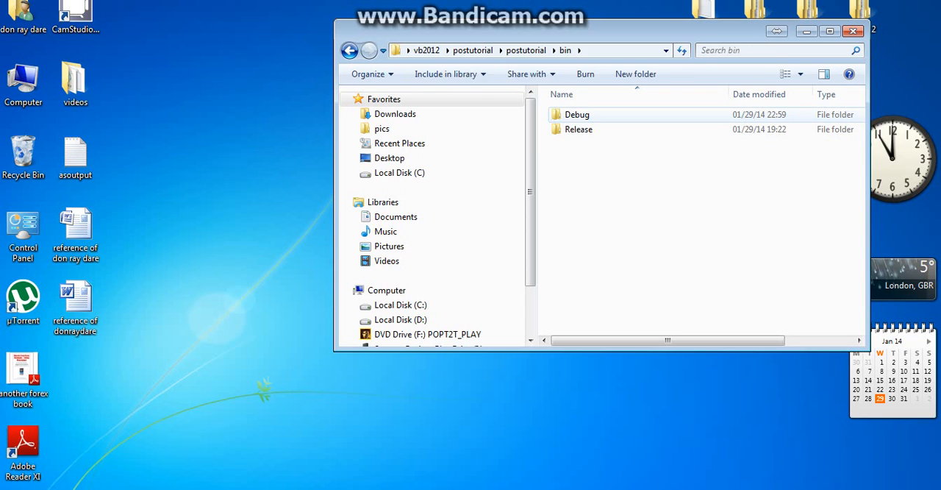
double_click(579, 114)
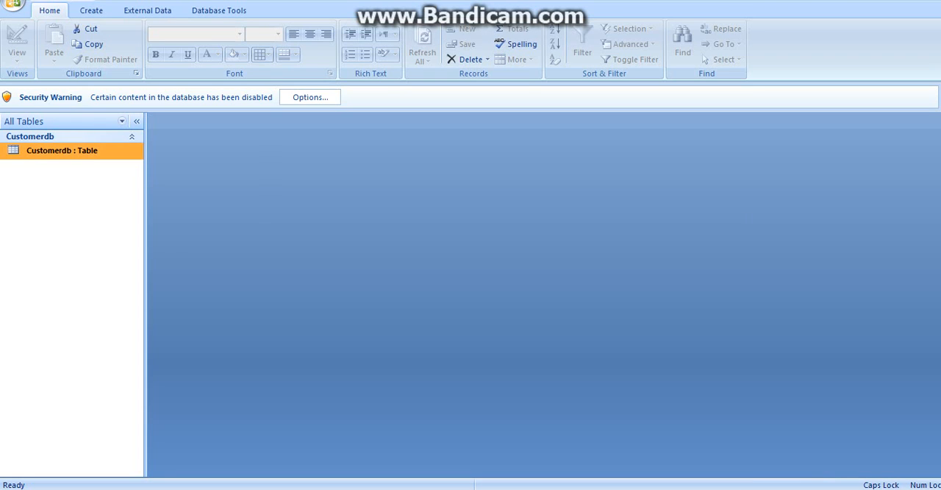
double_click(61, 150)
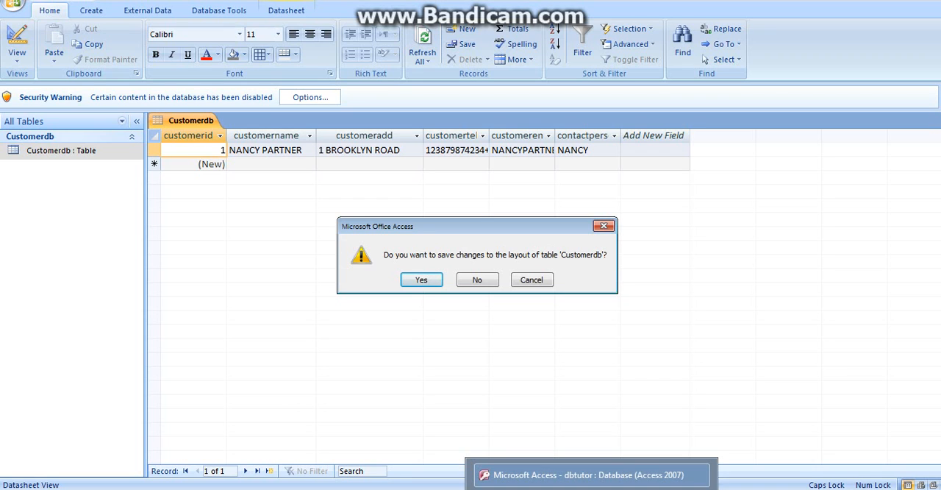
left_click(421, 279)
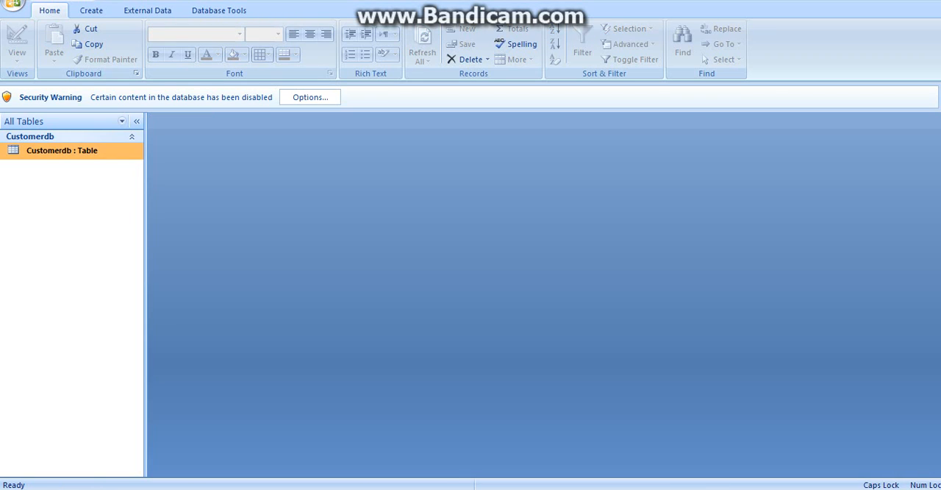